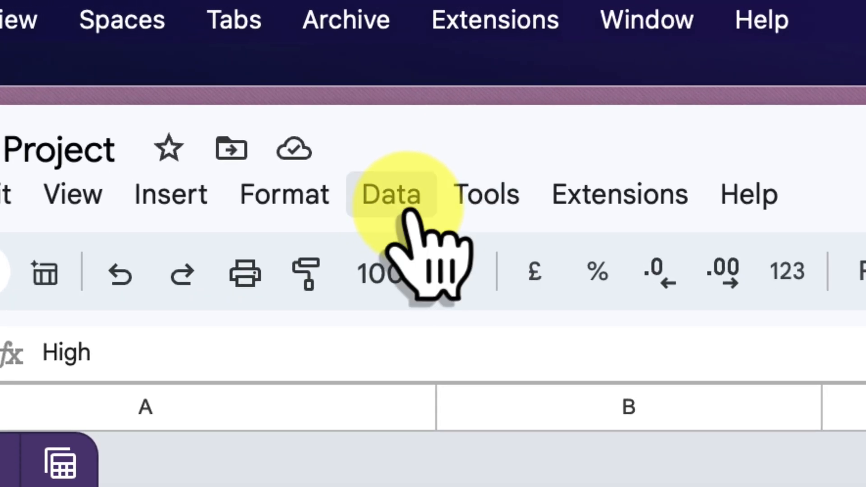
- Create a new temporary filter view over the Design Project task table from the Data menu
click(249, 64)
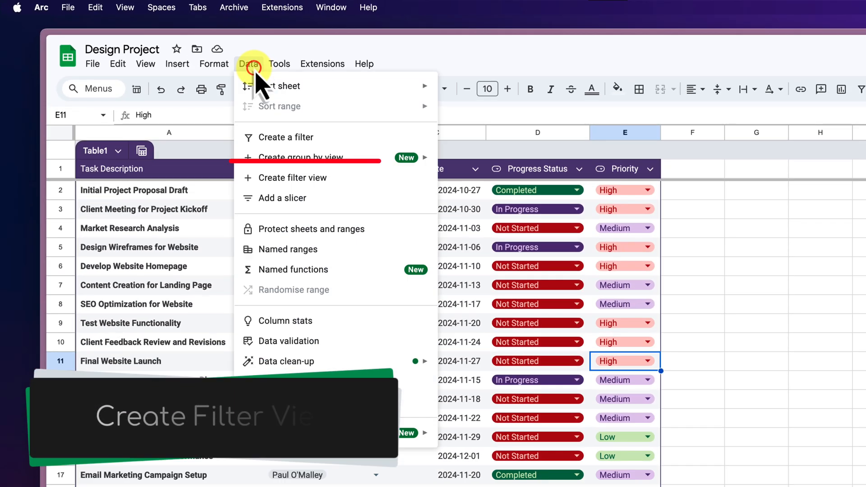
mouse_move(343, 182)
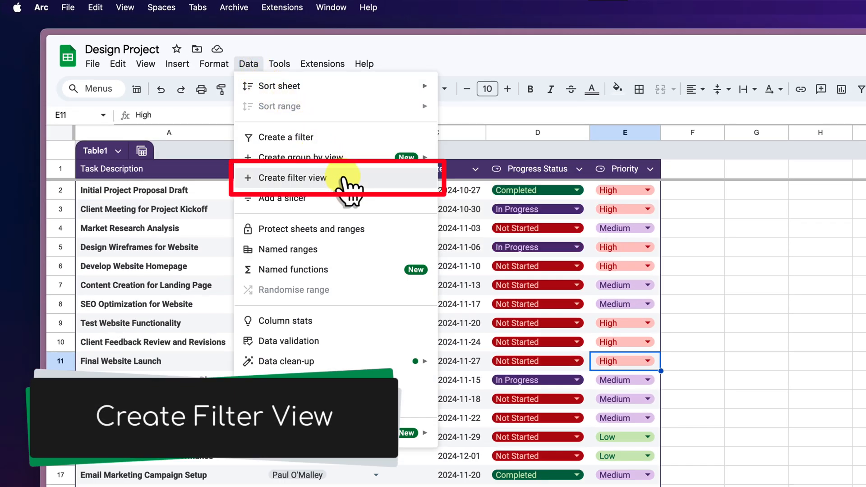
click(289, 178)
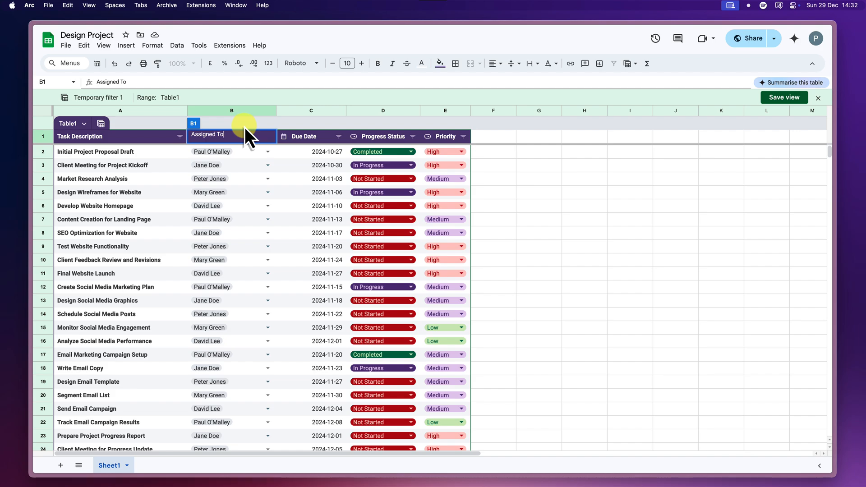
mouse_move(249, 163)
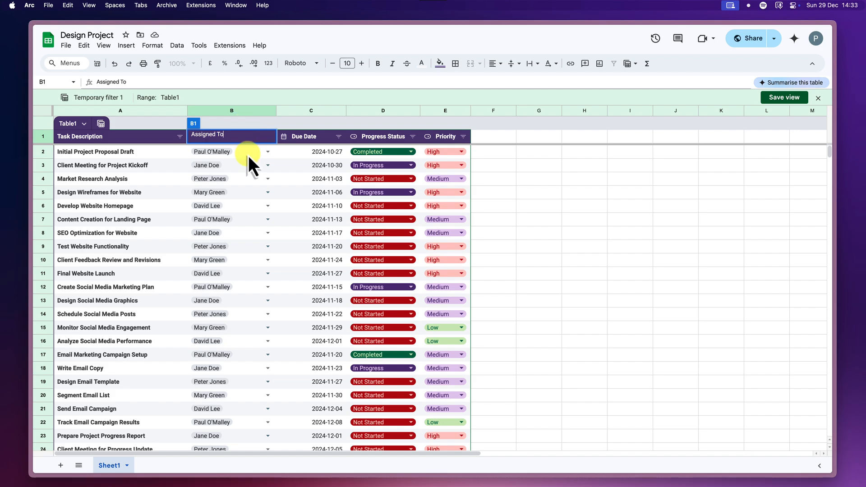
click(232, 152)
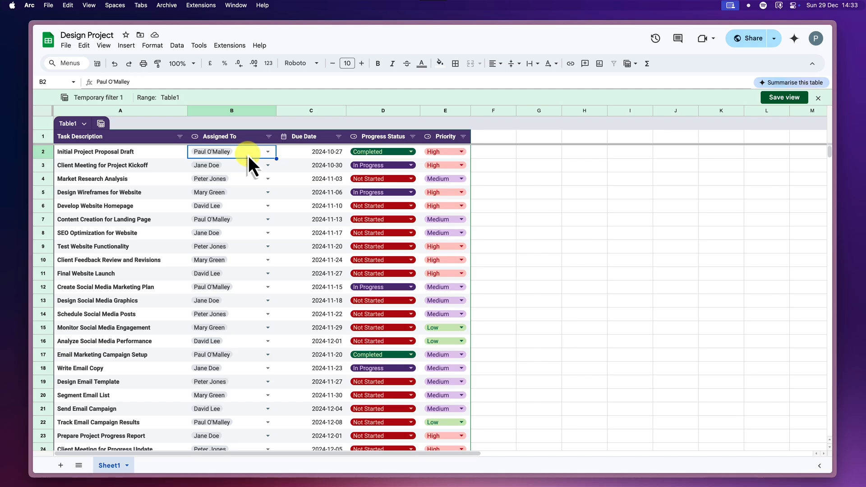
click(268, 136)
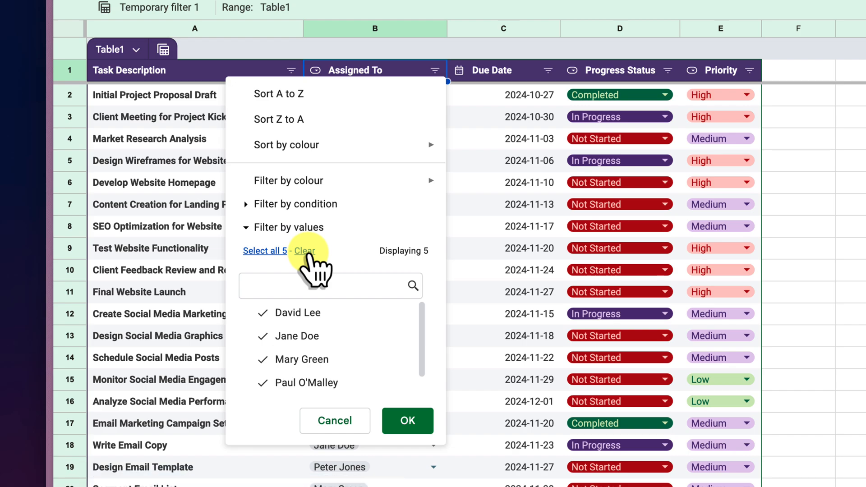
click(304, 251)
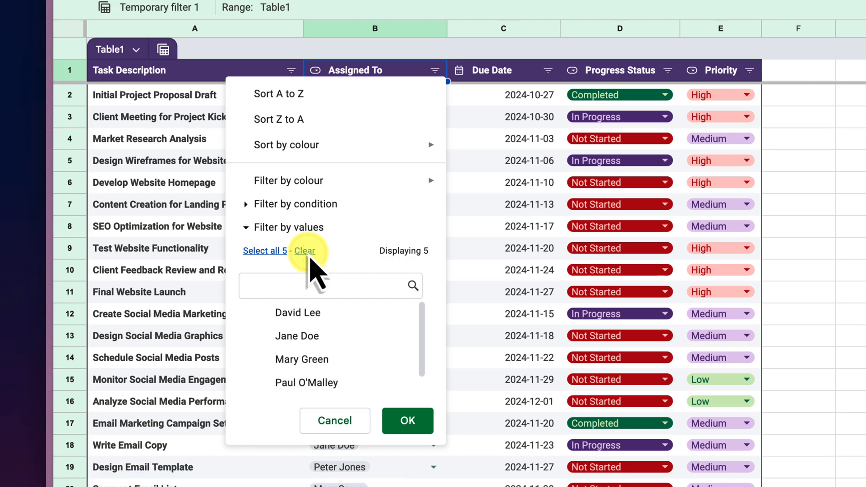
click(302, 382)
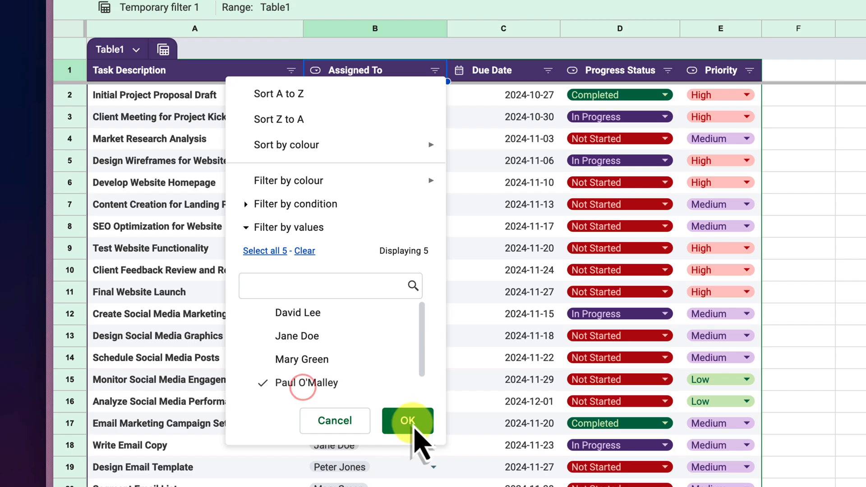
click(407, 421)
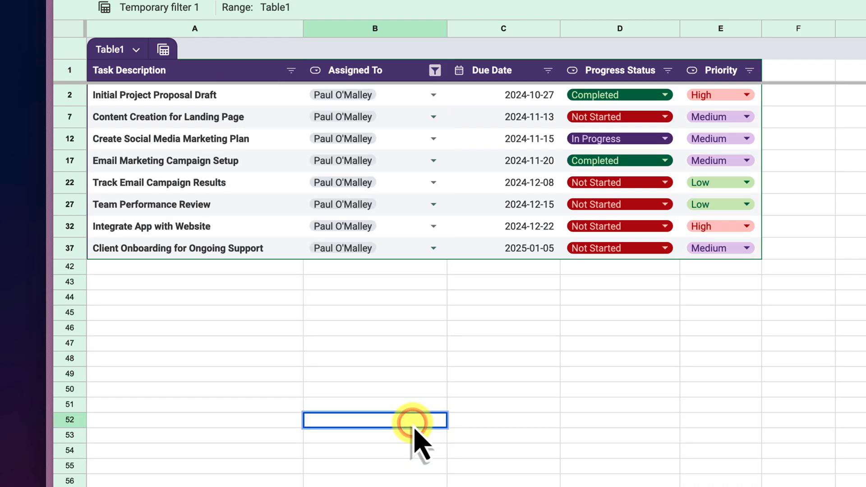
mouse_move(456, 287)
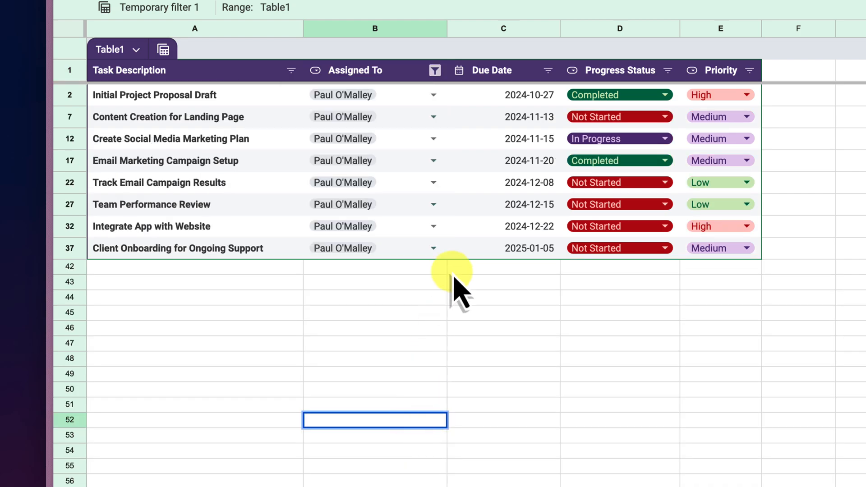
mouse_move(668, 70)
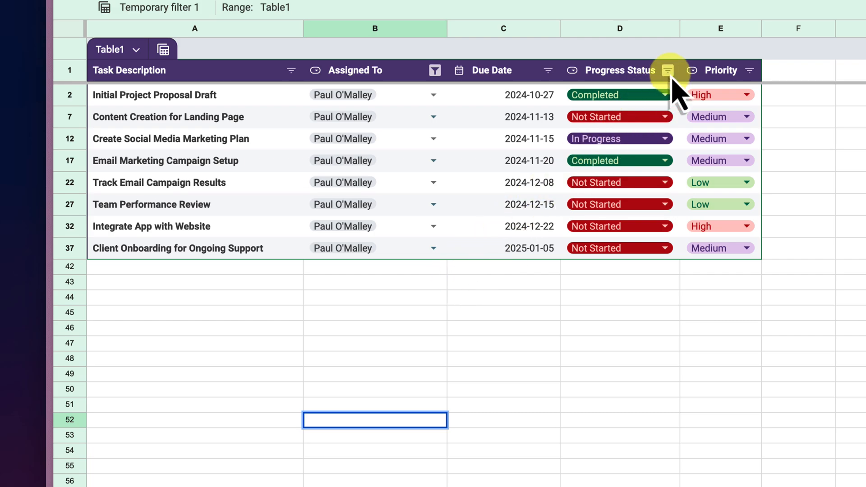
- Filter the Progress Status column to show only Not Started tasks
click(668, 71)
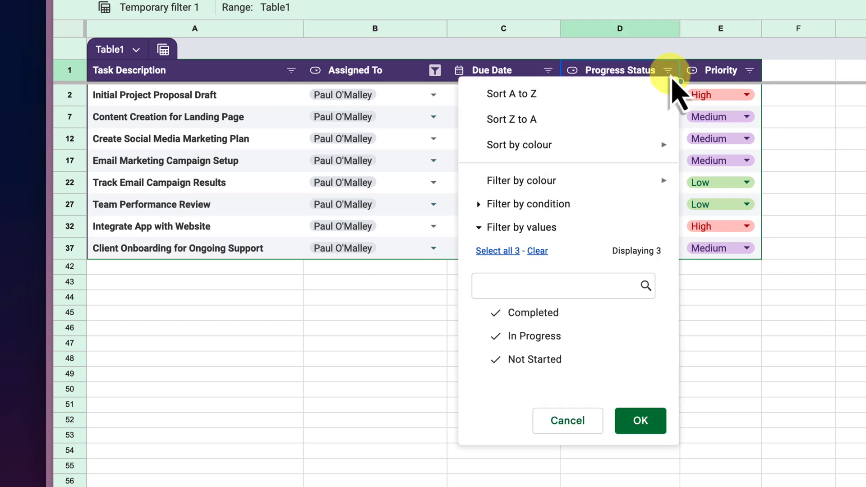
mouse_move(539, 251)
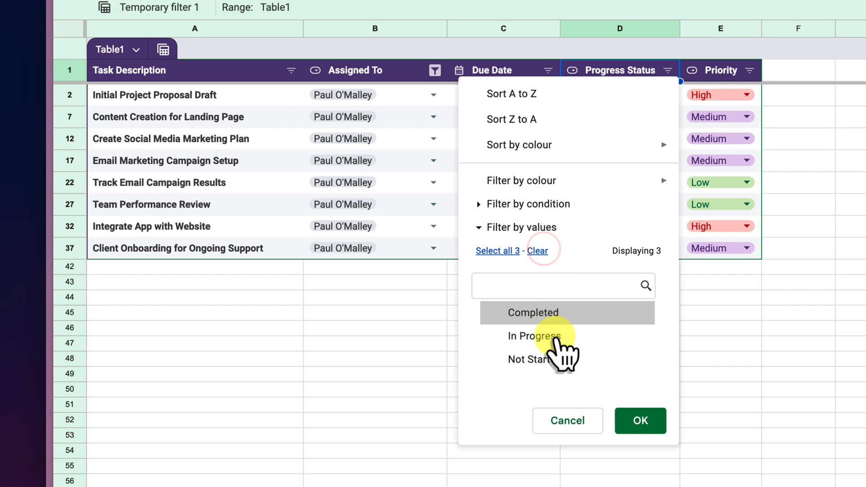
click(535, 360)
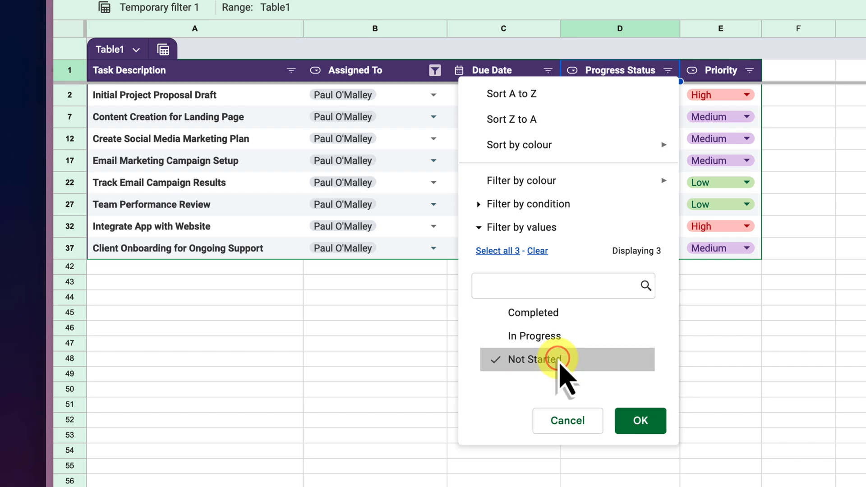
click(640, 421)
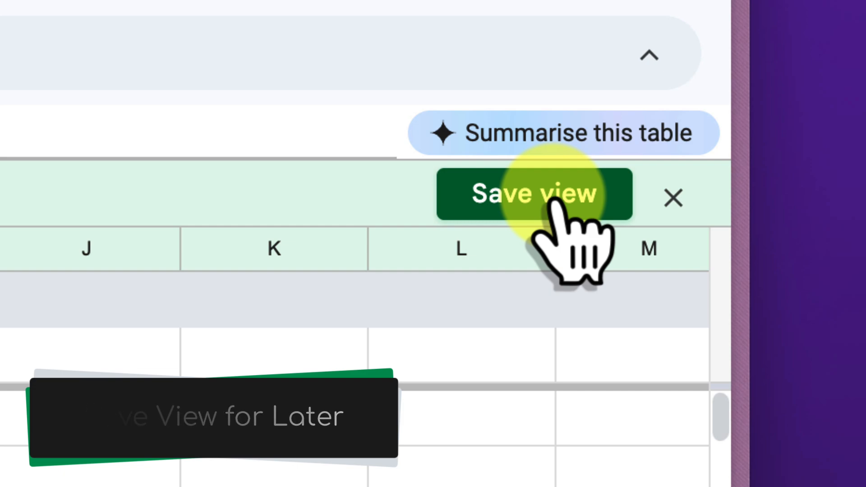
- Save the temporary filter view under the name Paul's Tasks
click(533, 194)
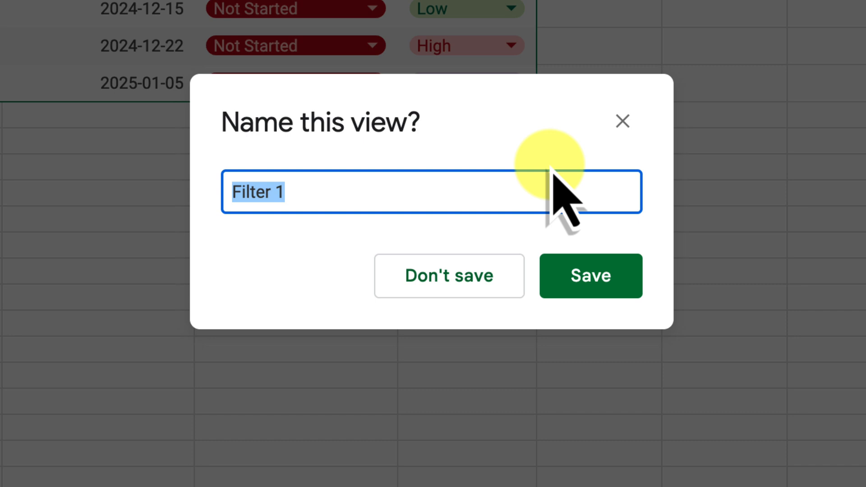
text(Paul's Tasks)
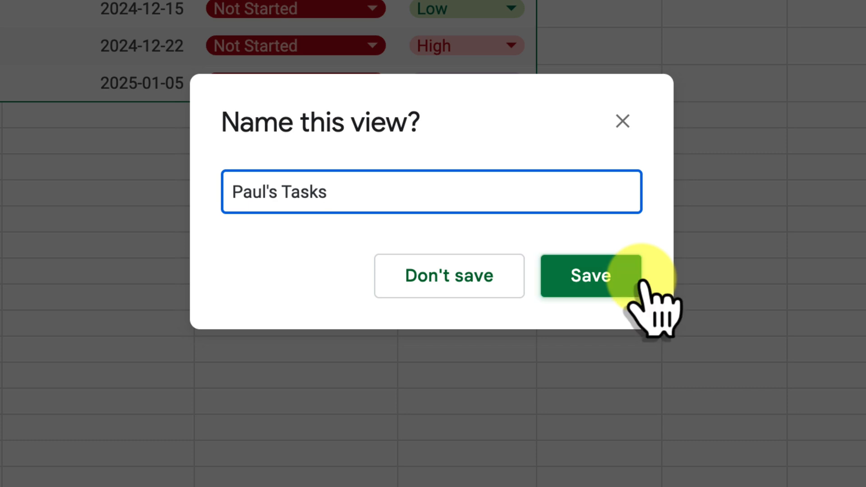
click(590, 276)
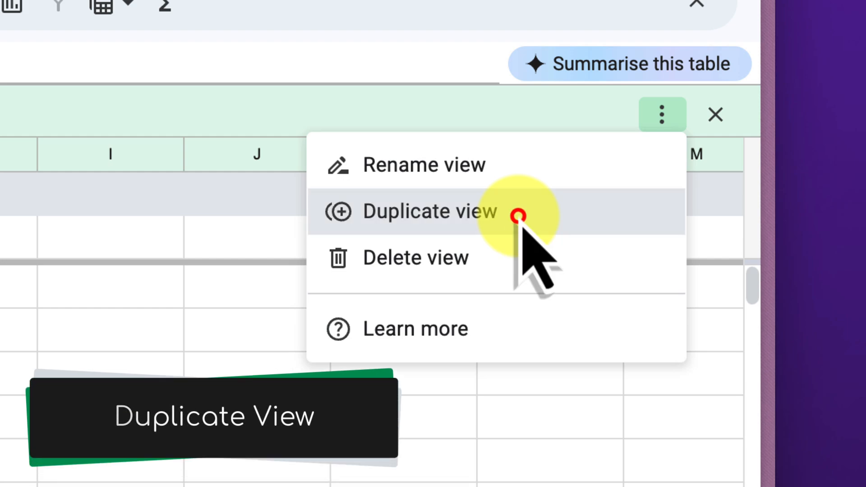
- Duplicate the Paul's Tasks view and rename the copy David's Tasks
click(430, 212)
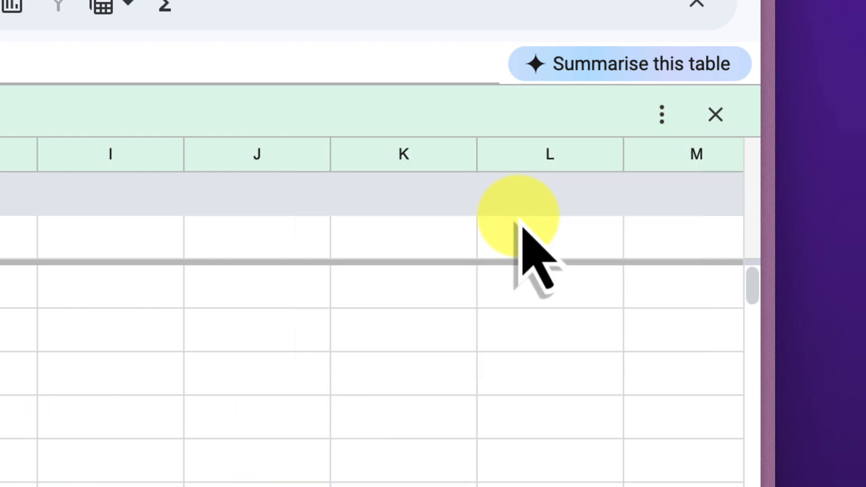
click(661, 114)
text(d0)
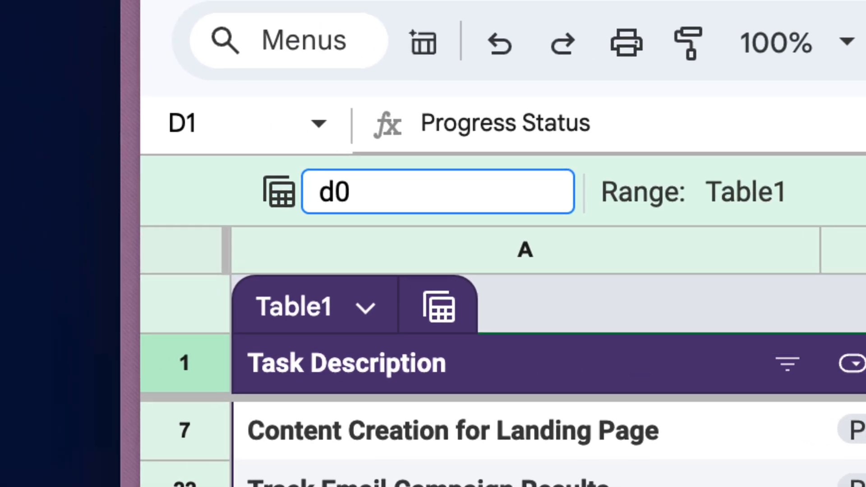
text(David's Tasks)
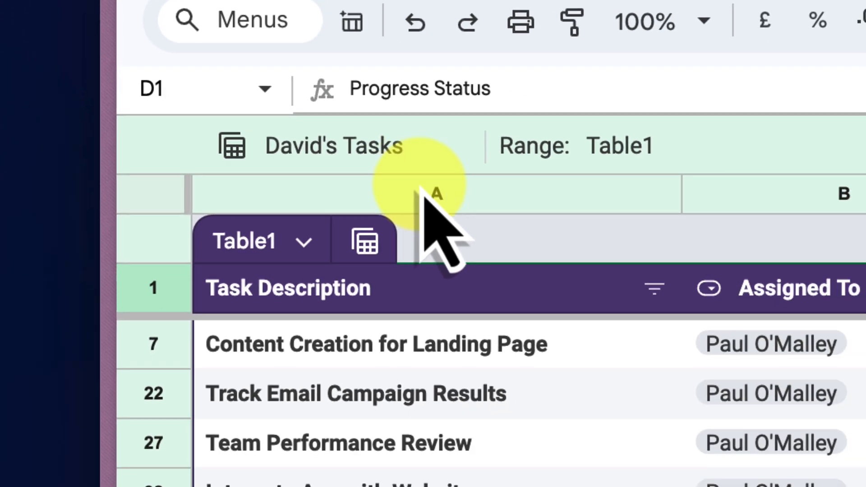
click(439, 83)
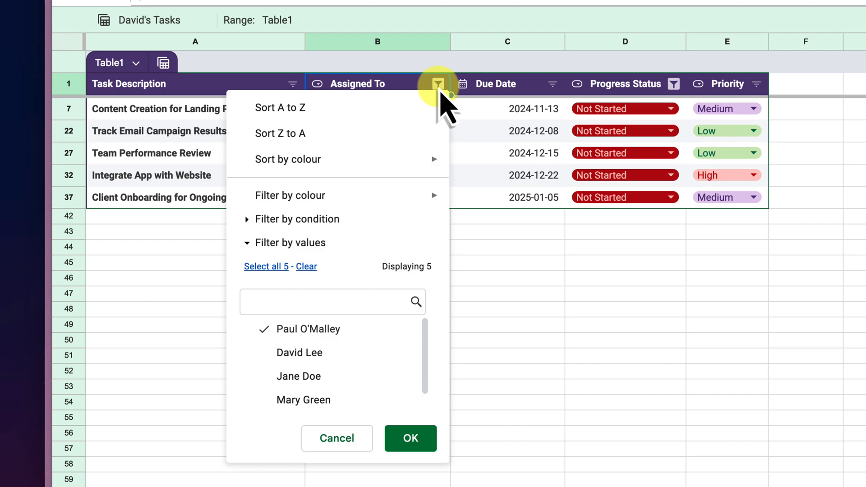
mouse_move(321, 329)
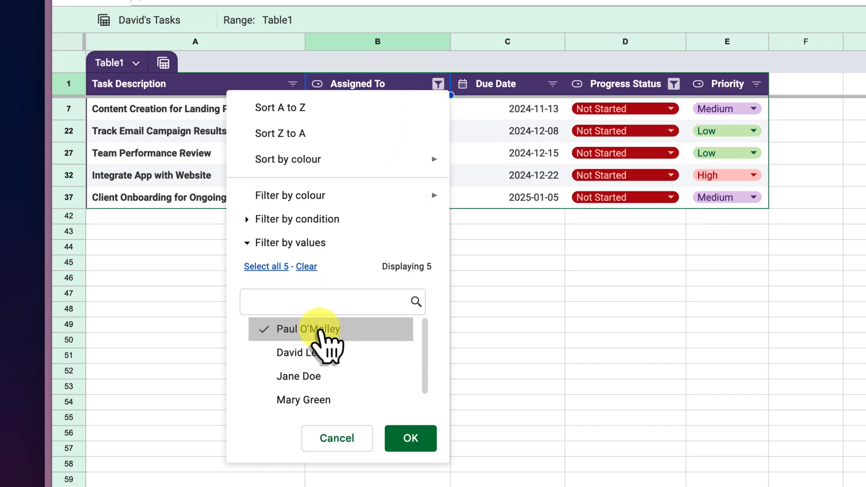
click(308, 330)
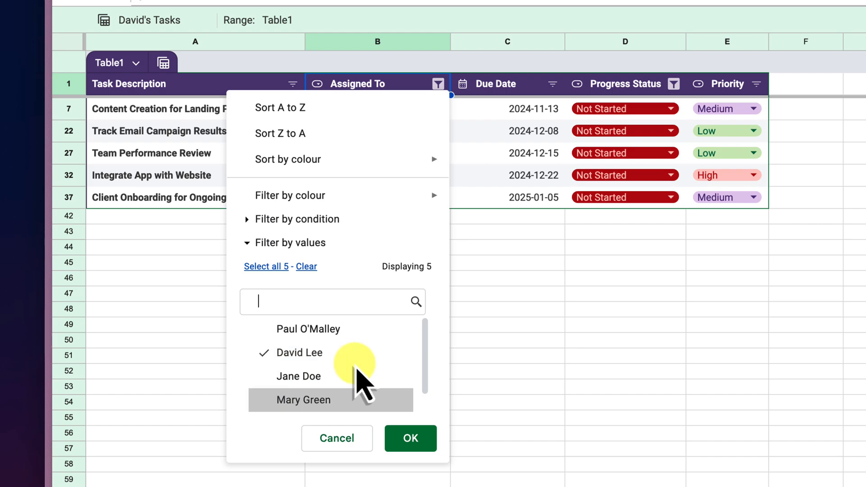
click(410, 439)
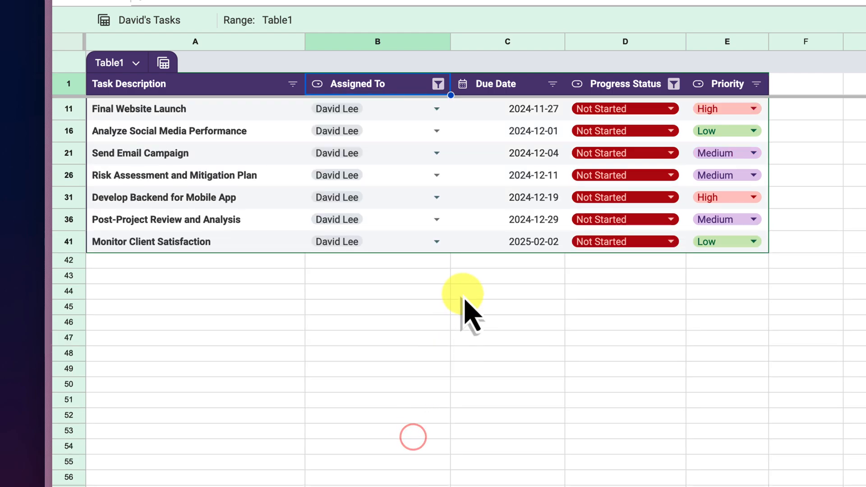
scroll(up, 3)
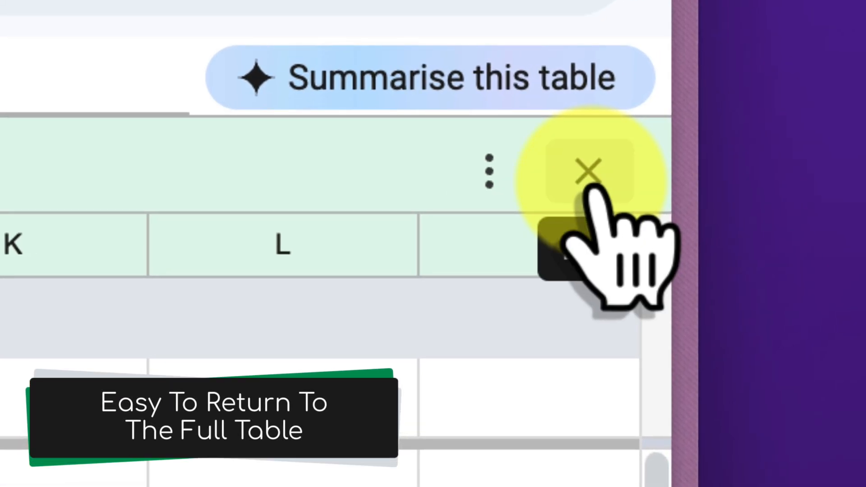
- Close the filter view to return to the full, unfiltered task table
click(588, 169)
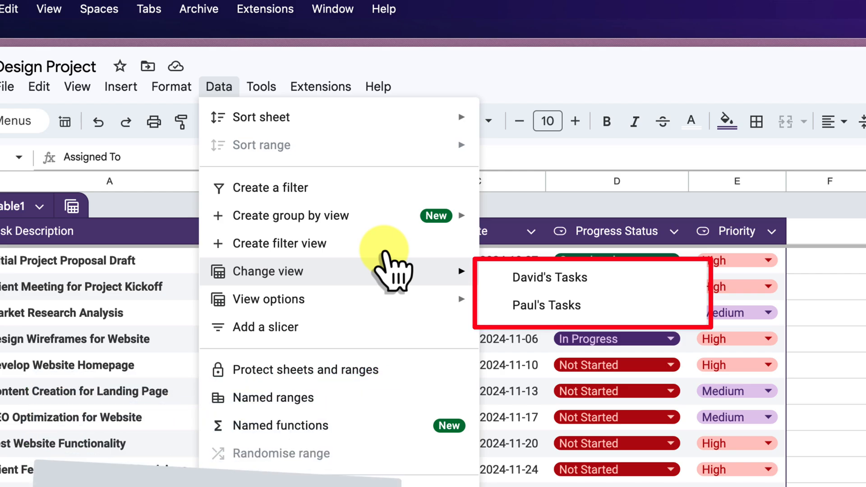
mouse_move(642, 309)
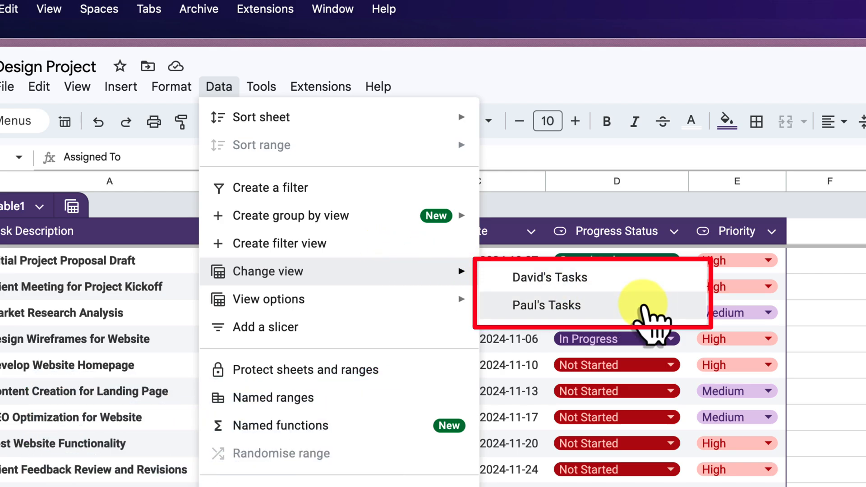
- Switch to the saved Paul's Tasks view, then to the David's Tasks view
click(547, 306)
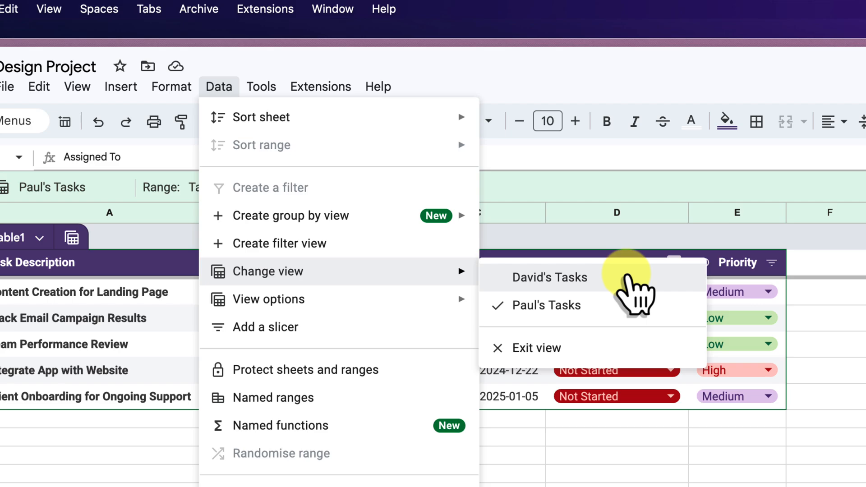
click(549, 277)
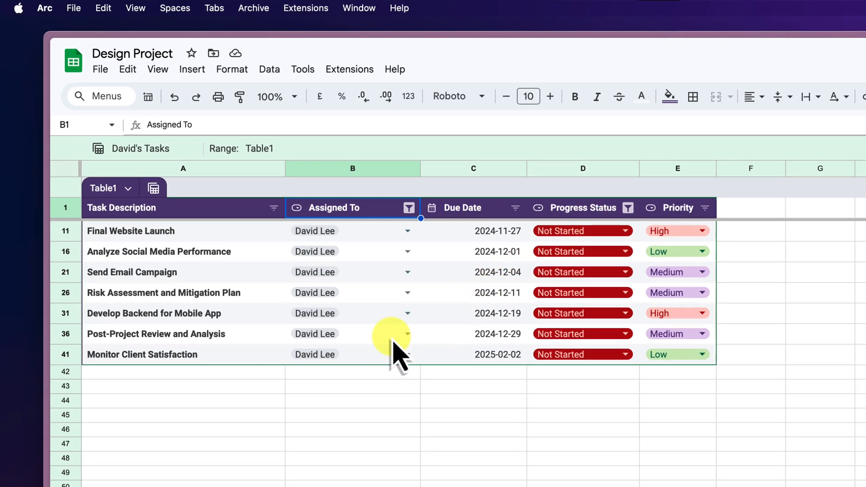
scroll(up, 3)
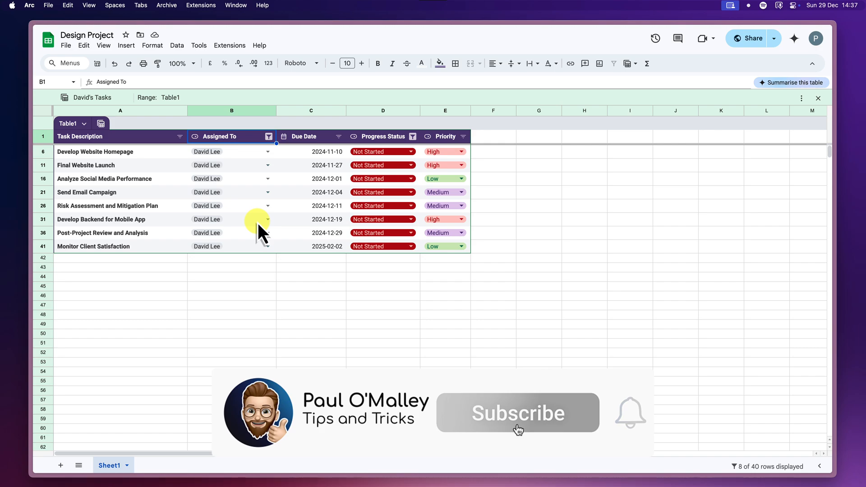
click(517, 413)
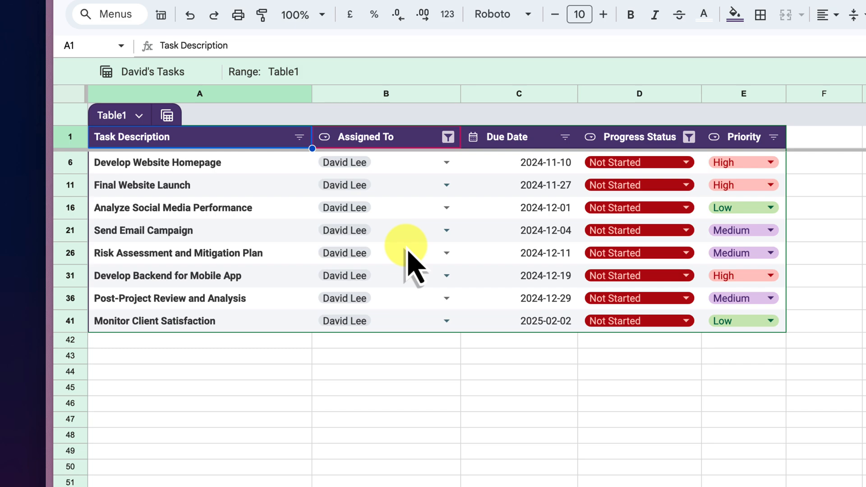
click(364, 137)
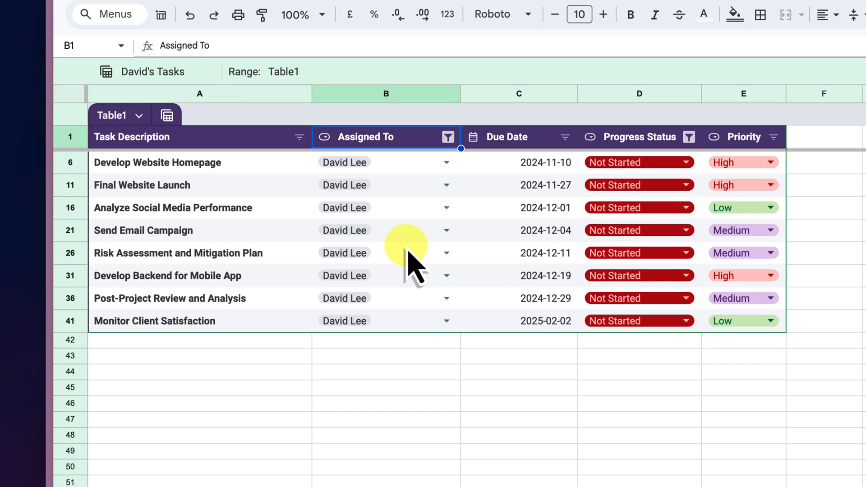